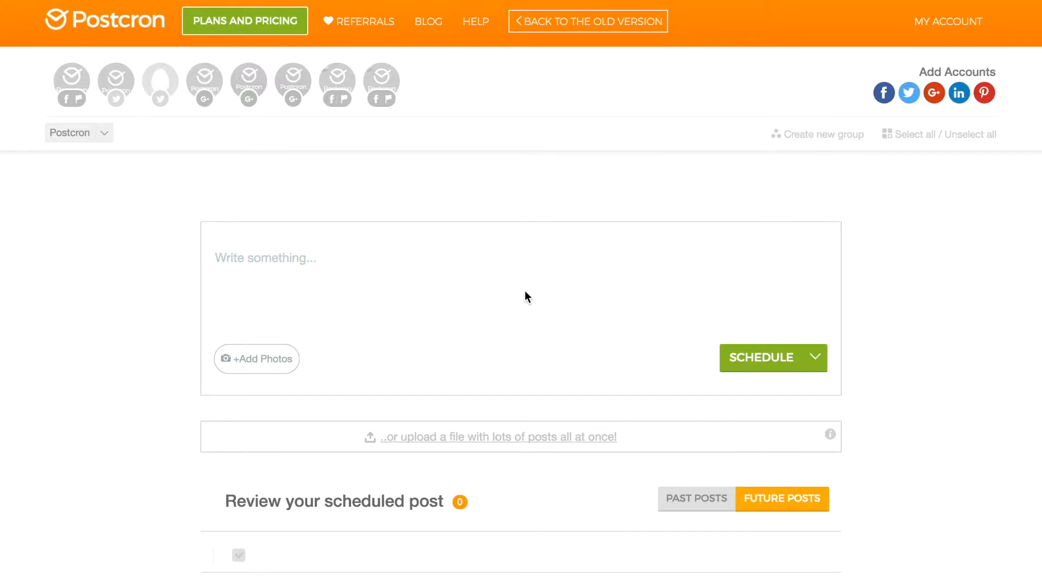
mouse_move(723, 252)
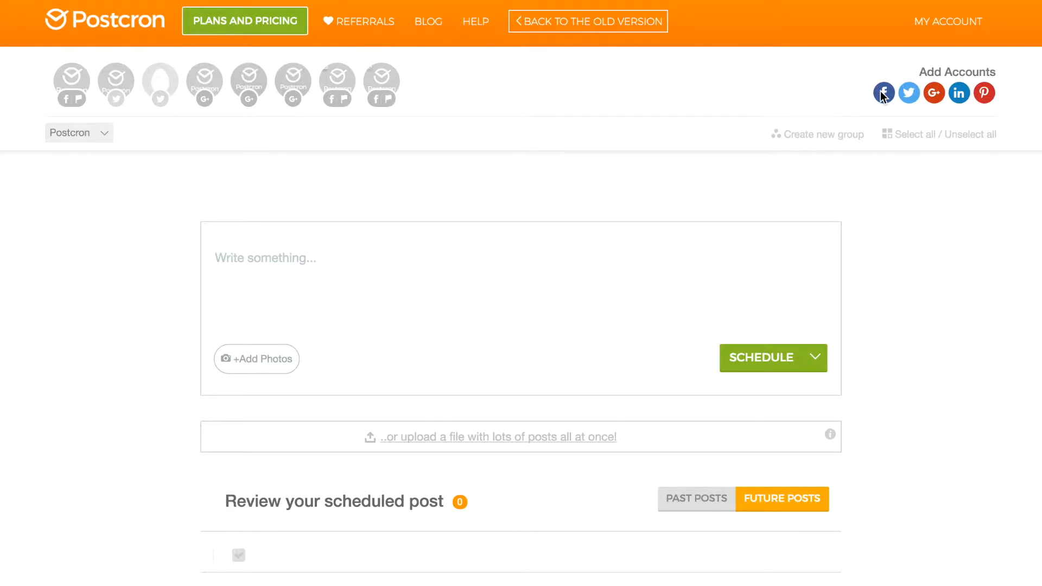
Step: Add five Facebook groups, including Grupo Prueba Nuevo, Grupo De Postcron and Grupo De Prueba
left_click(884, 92)
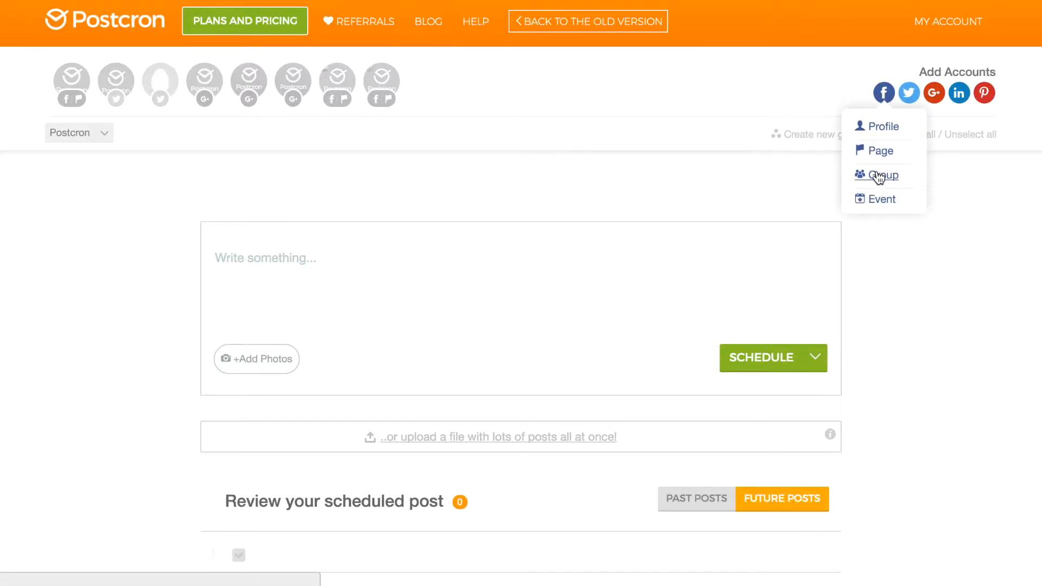
left_click(885, 174)
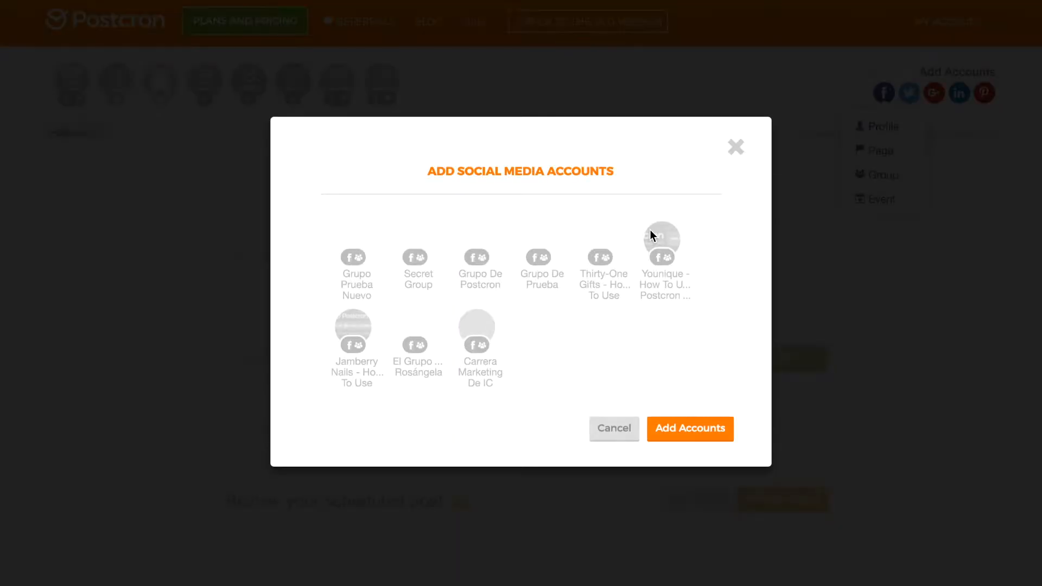
left_click(355, 246)
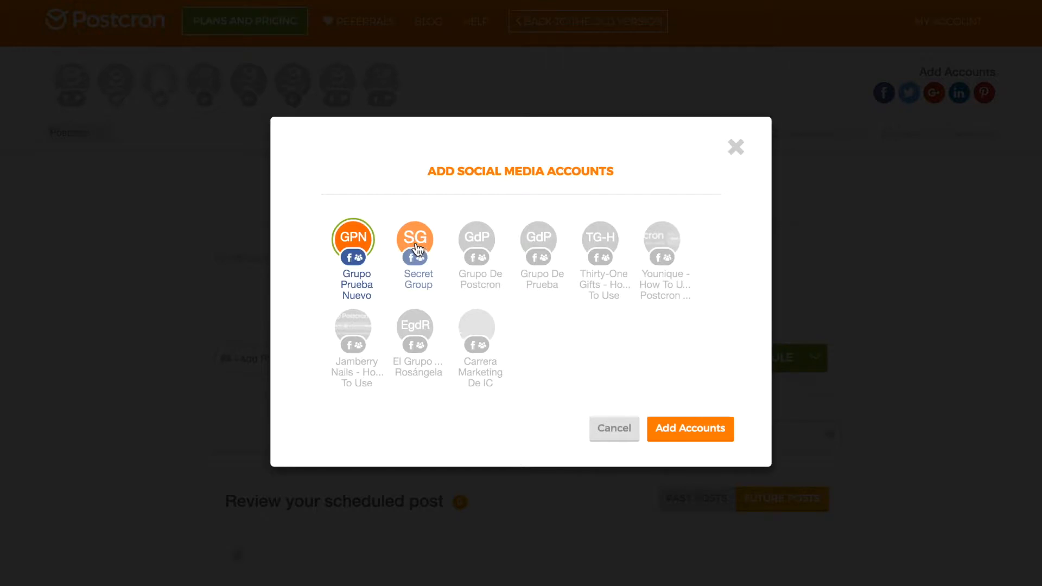
left_click(476, 237)
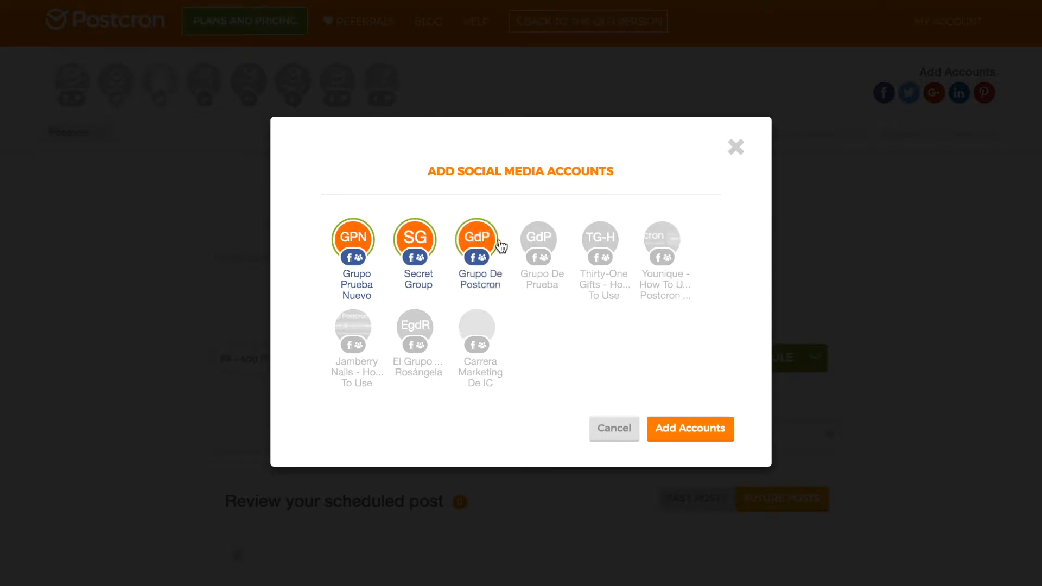
left_click(539, 237)
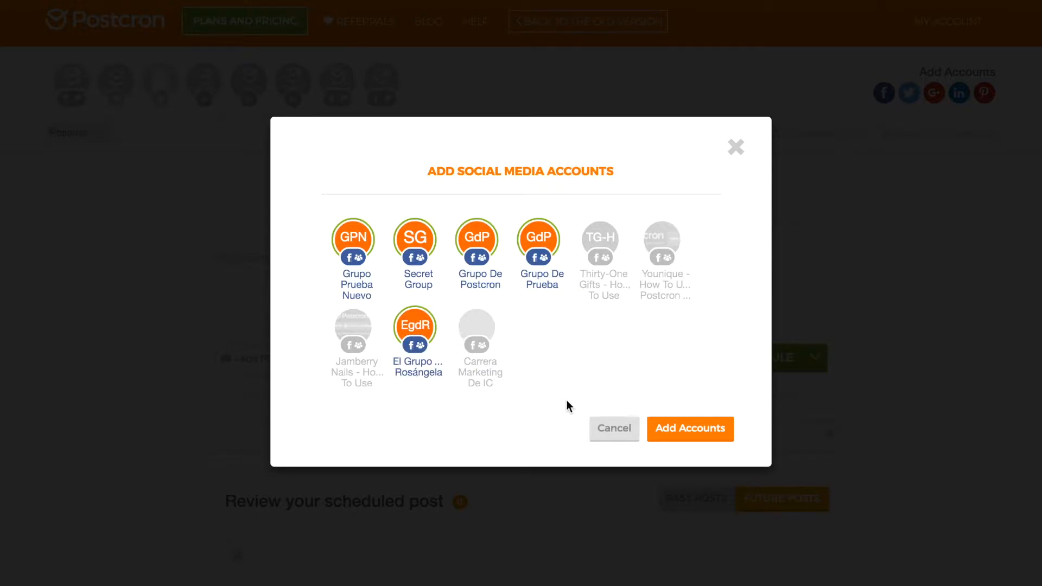
left_click(690, 429)
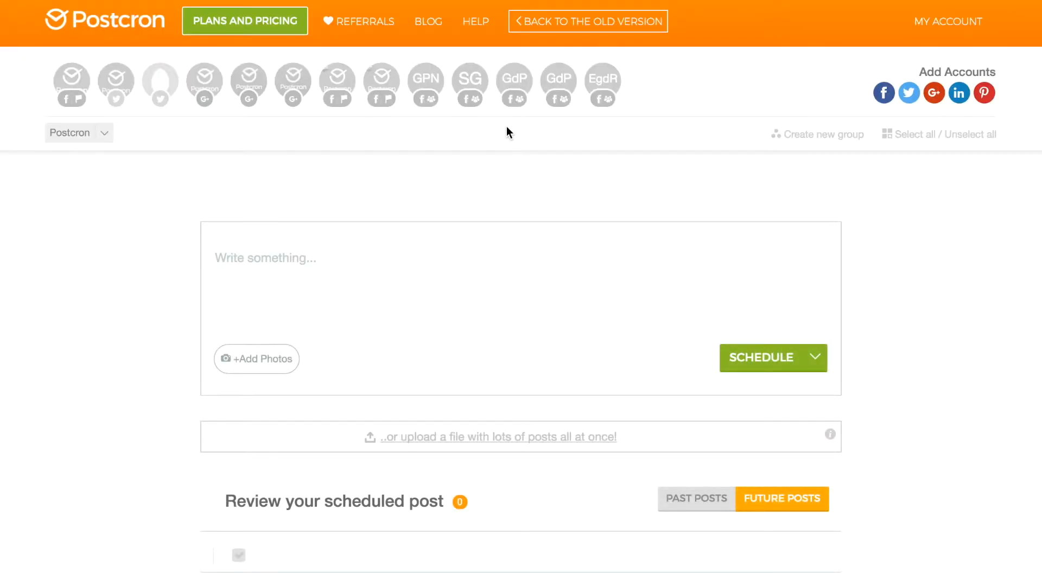
Step: Select the five new groups as destinations, leaving the extra Postcron page unselected
left_click(470, 81)
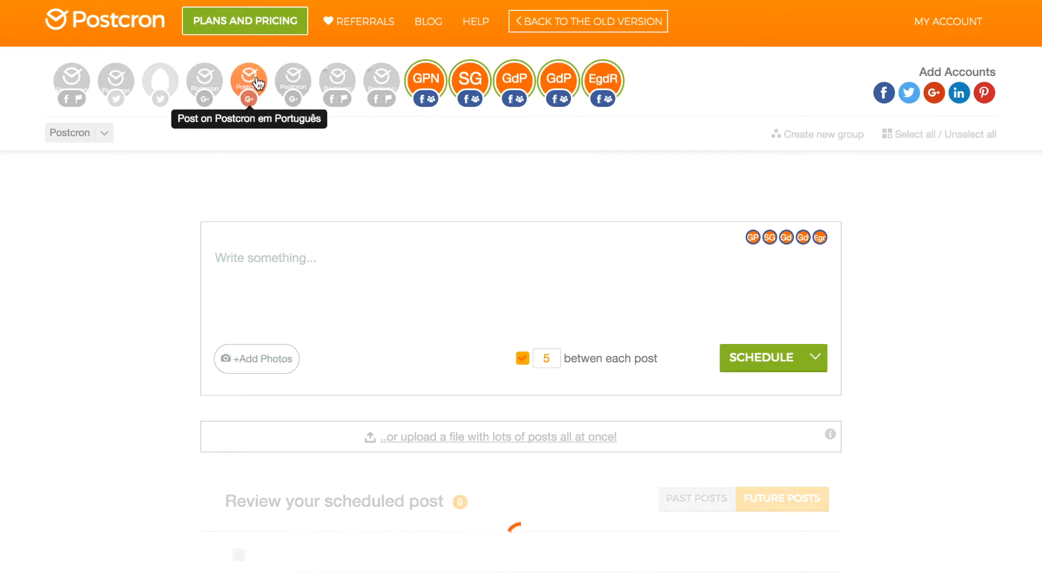
left_click(292, 82)
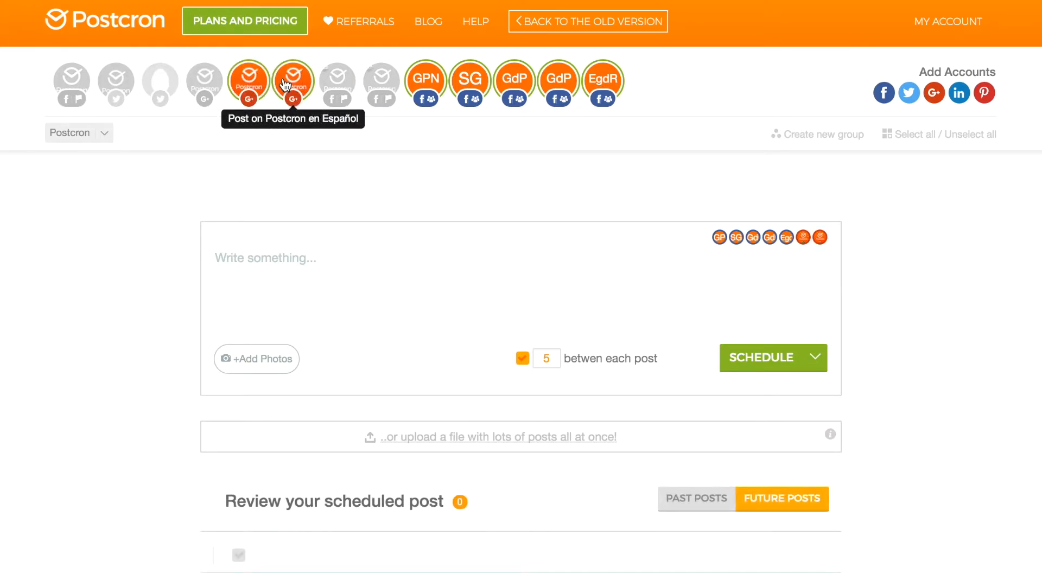
left_click(293, 80)
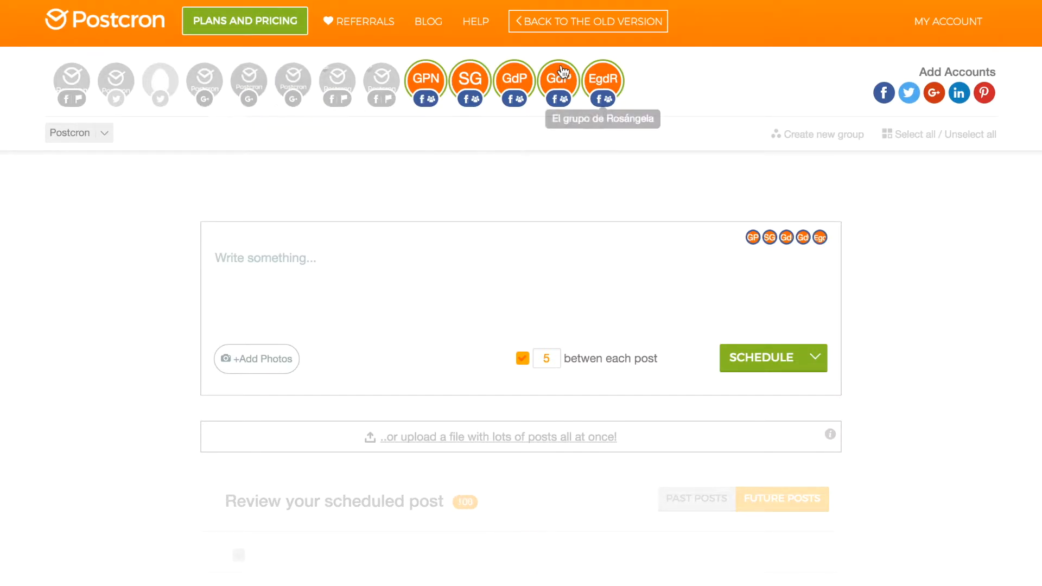
mouse_move(530, 123)
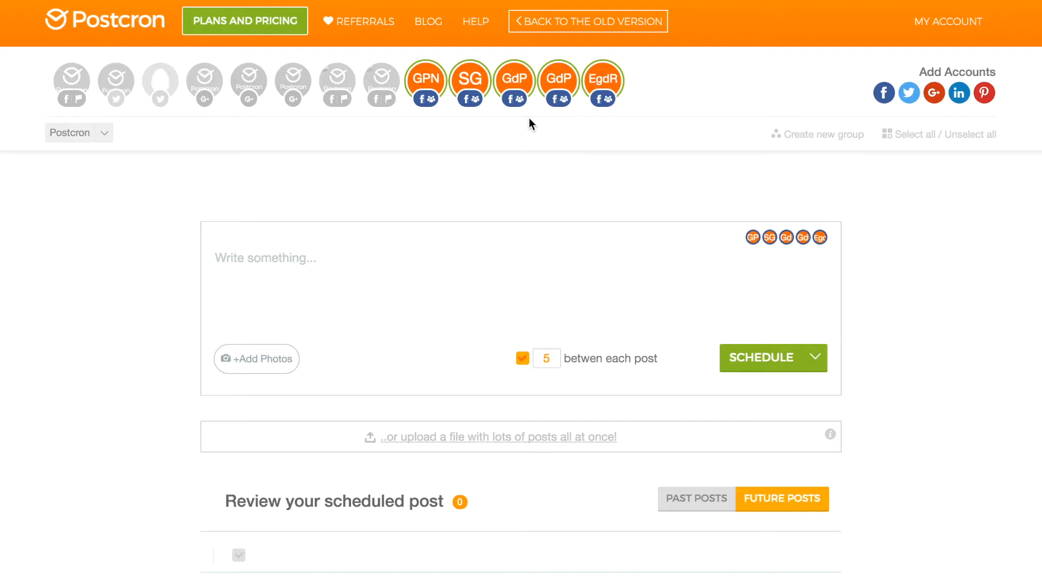
mouse_move(464, 185)
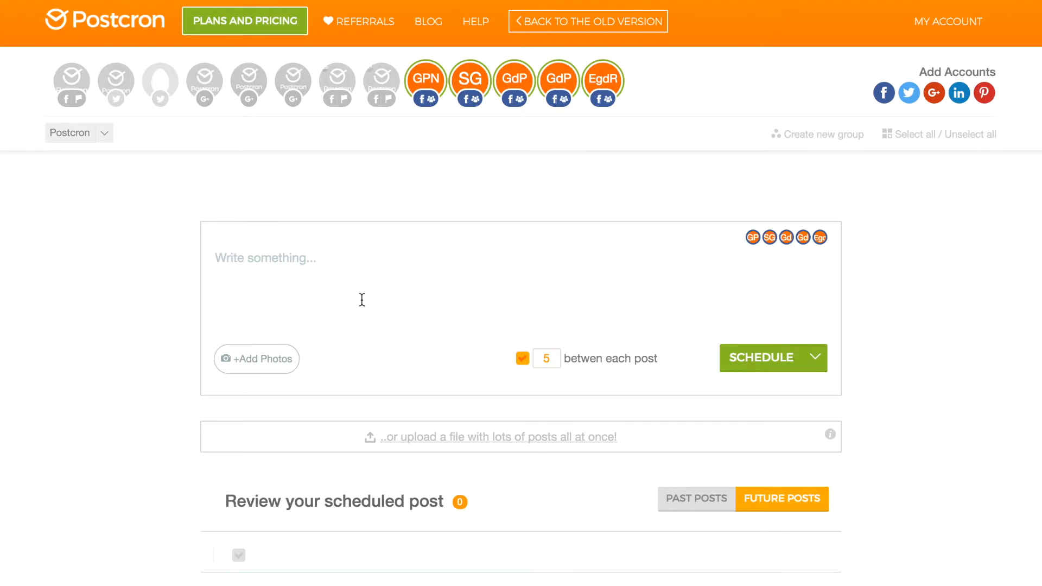
Step: Enter 'Add post' as the post's text
type("Add po")
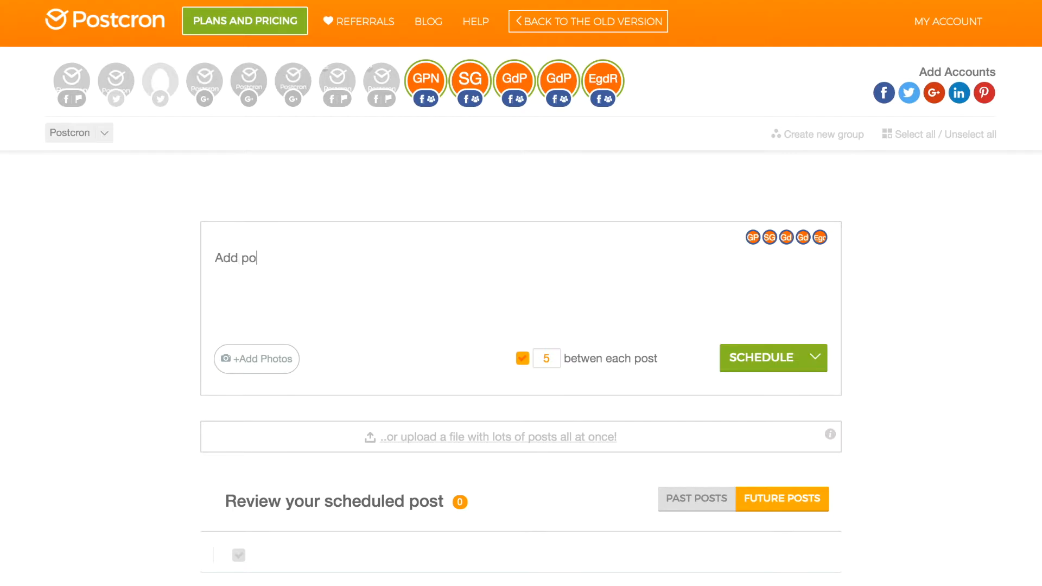
type("st")
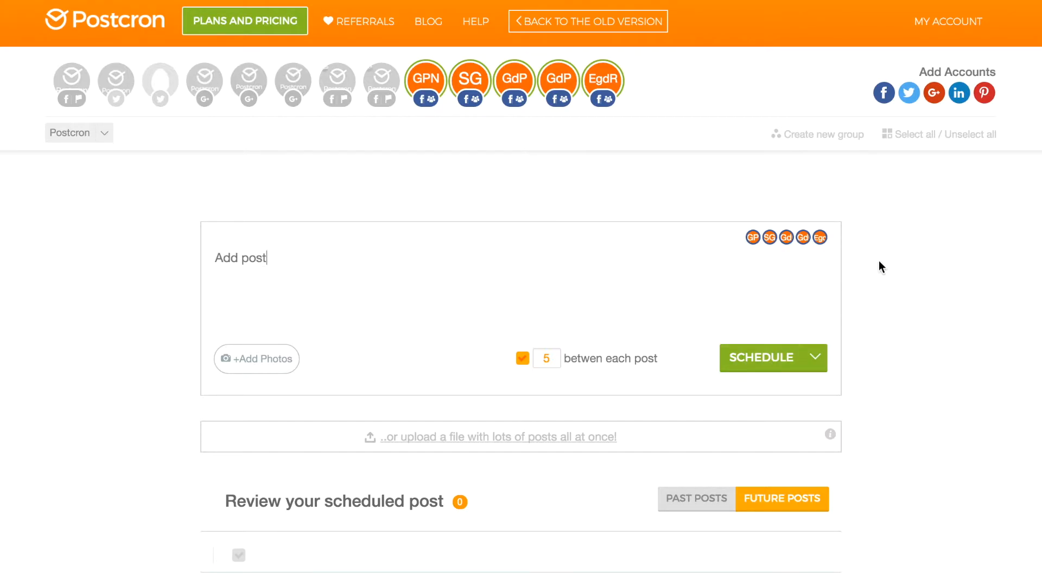
mouse_move(867, 251)
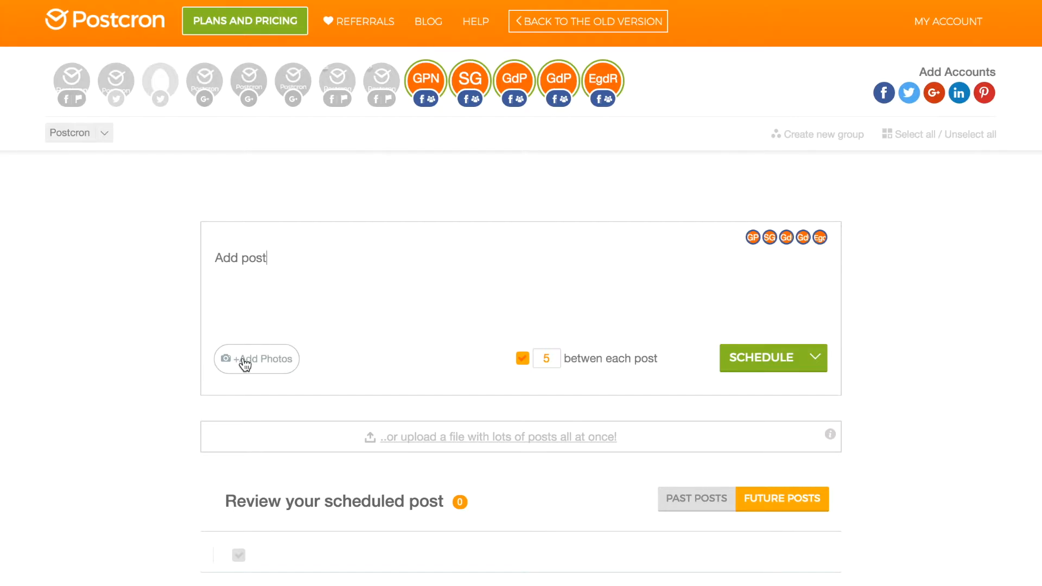
left_click(256, 358)
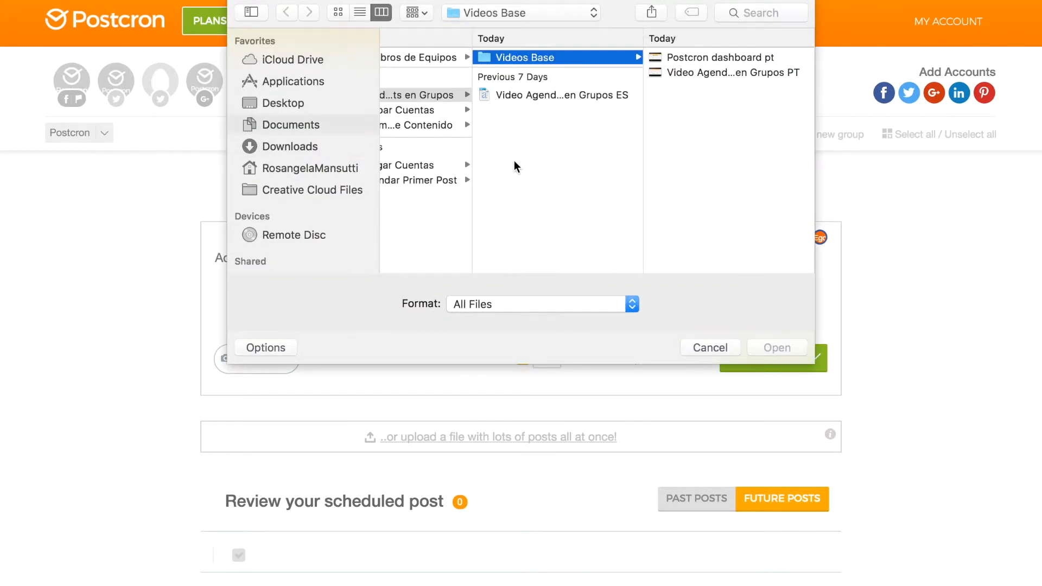
left_click(290, 146)
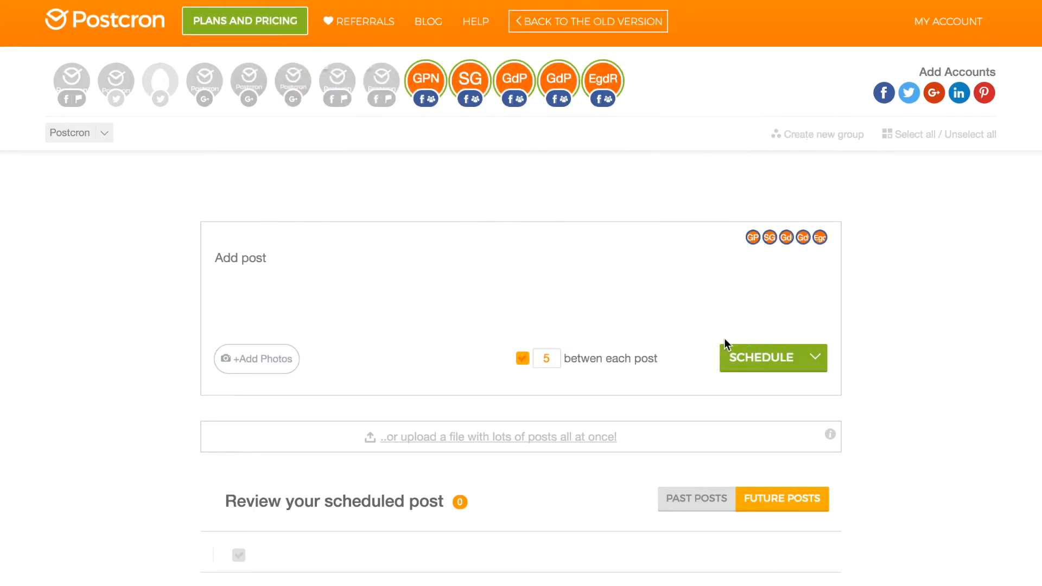
left_click(257, 359)
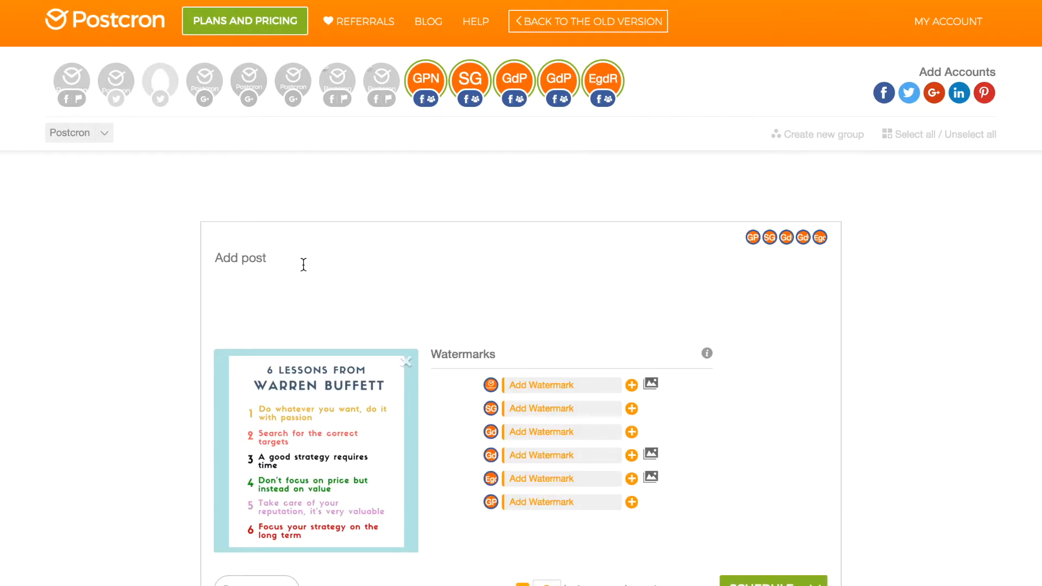
scroll("down", 3)
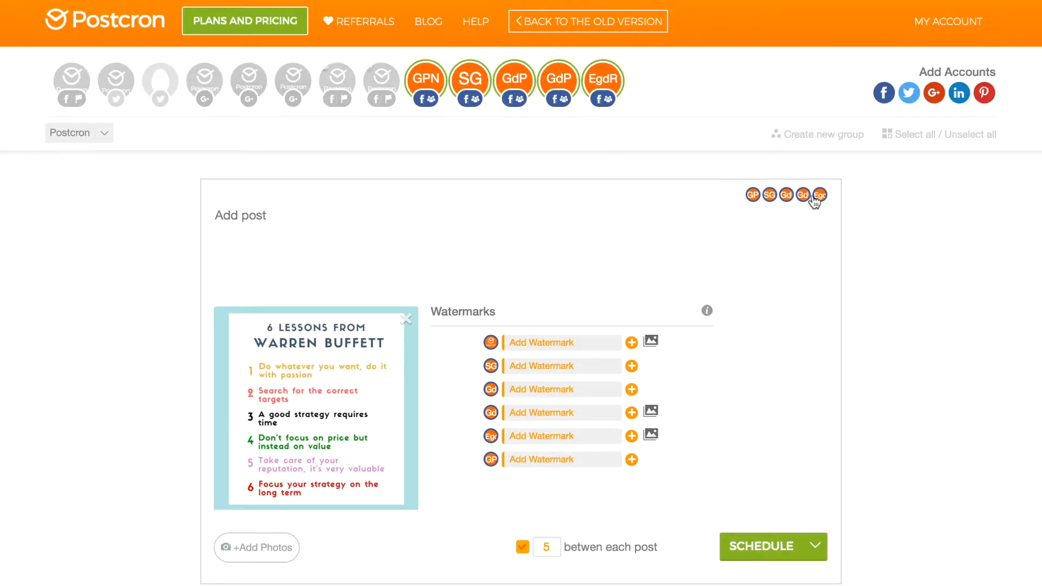
left_click(406, 319)
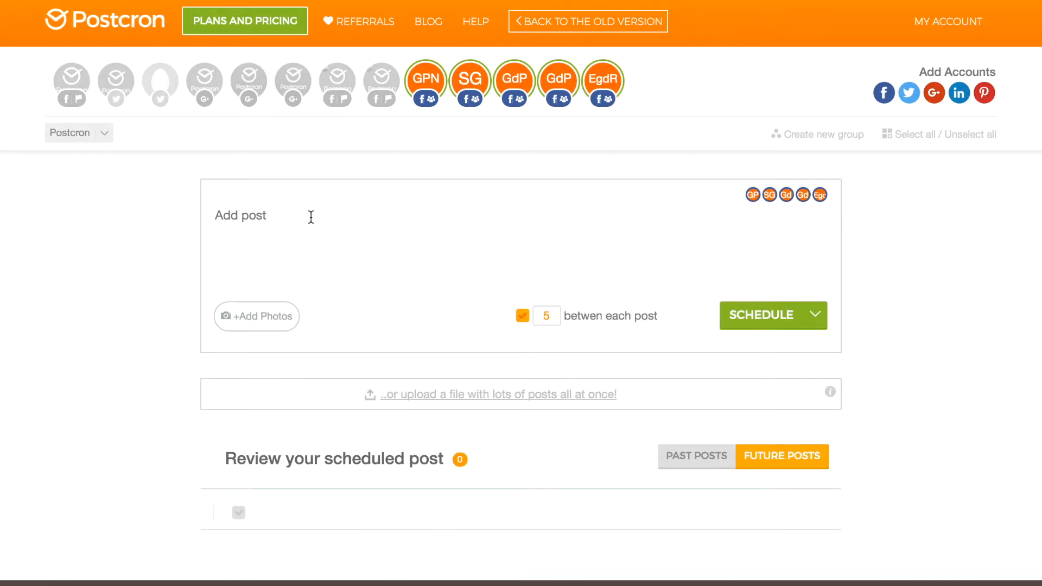
Step: Paste the goo.gl short link and switch its preview to the alternate logo image
type("hh")
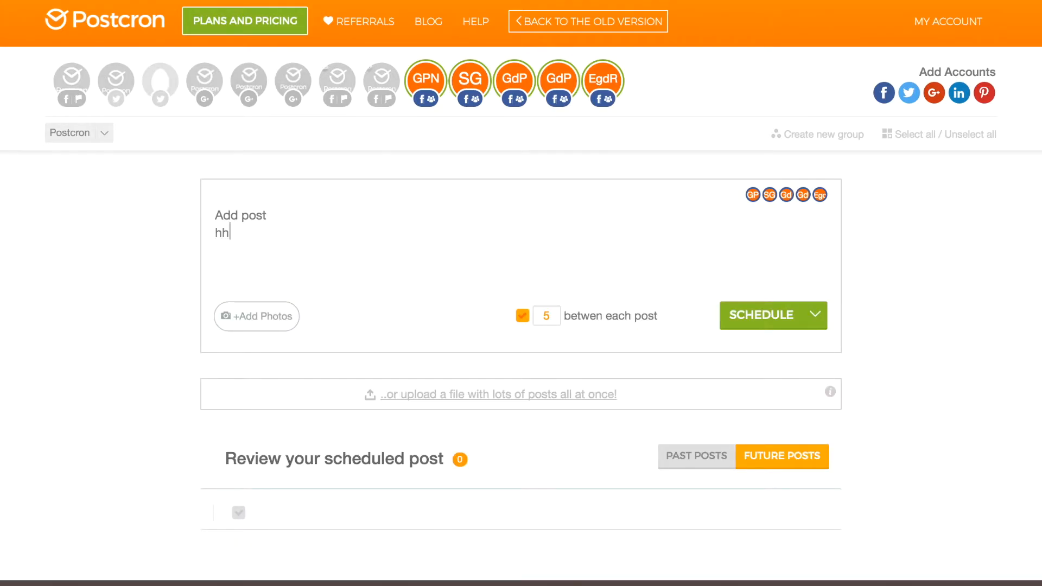
type("http://goo.gl/7MgTl")
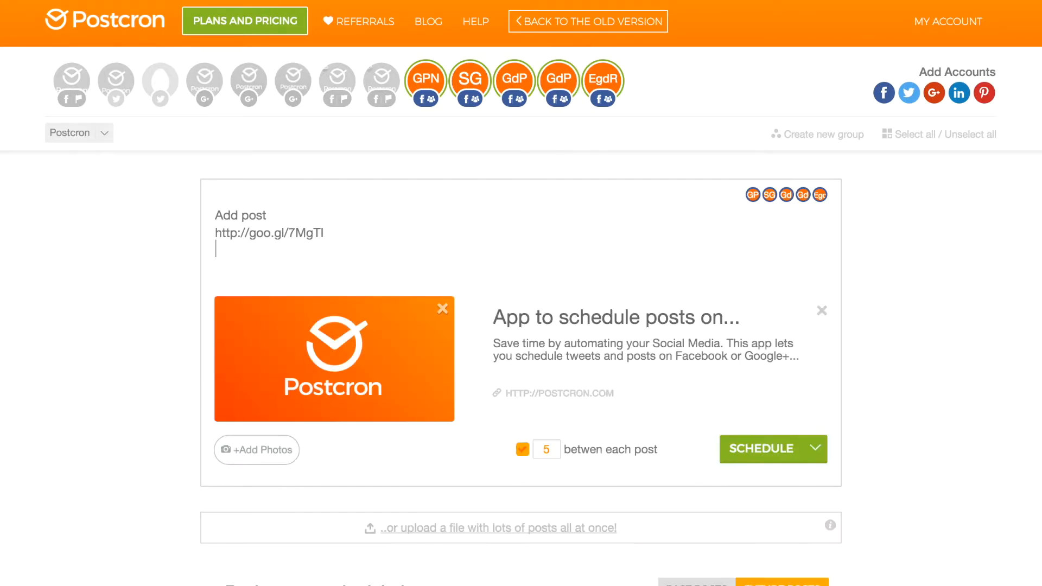
mouse_move(371, 314)
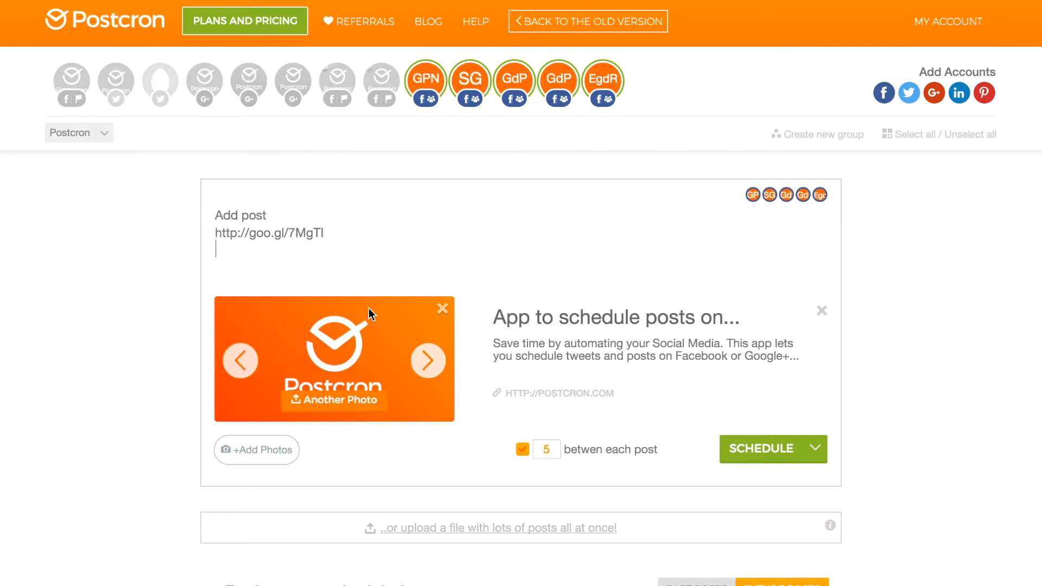
left_click(429, 361)
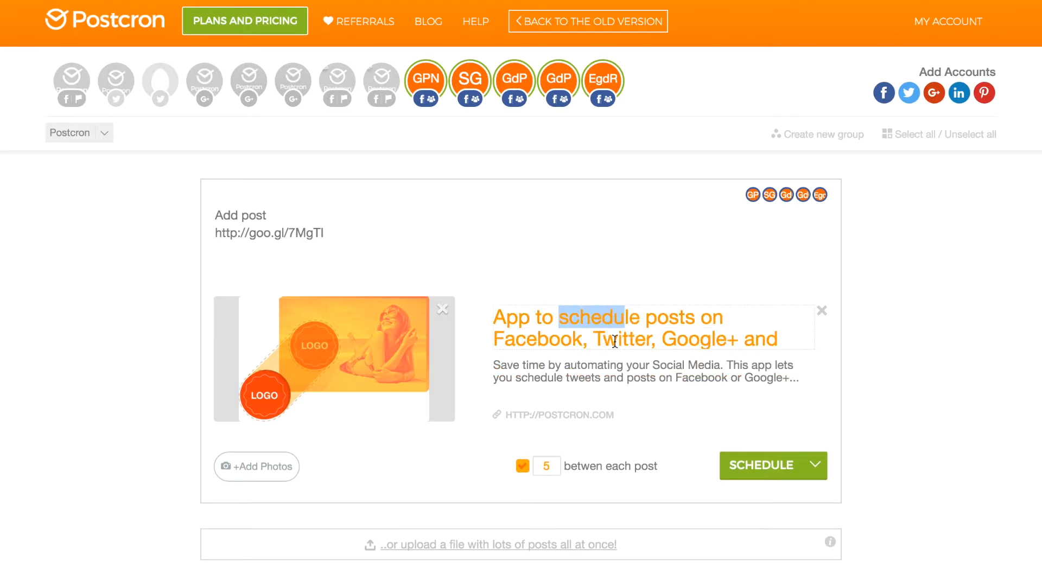
mouse_move(584, 345)
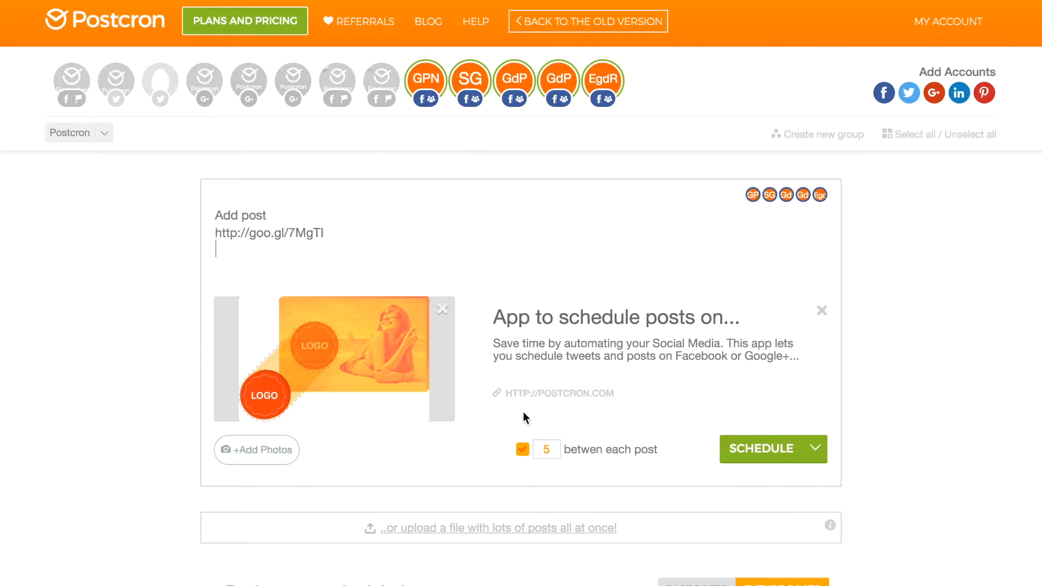
mouse_move(548, 450)
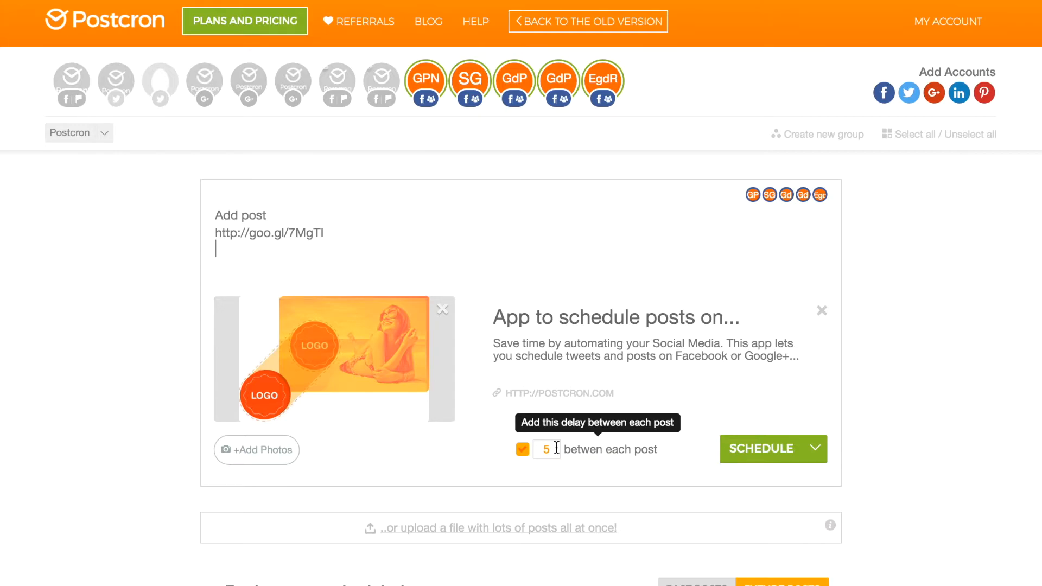
Step: Schedule the post for April 20 at 3:21 PM, 10 minutes between groups
left_click(547, 449)
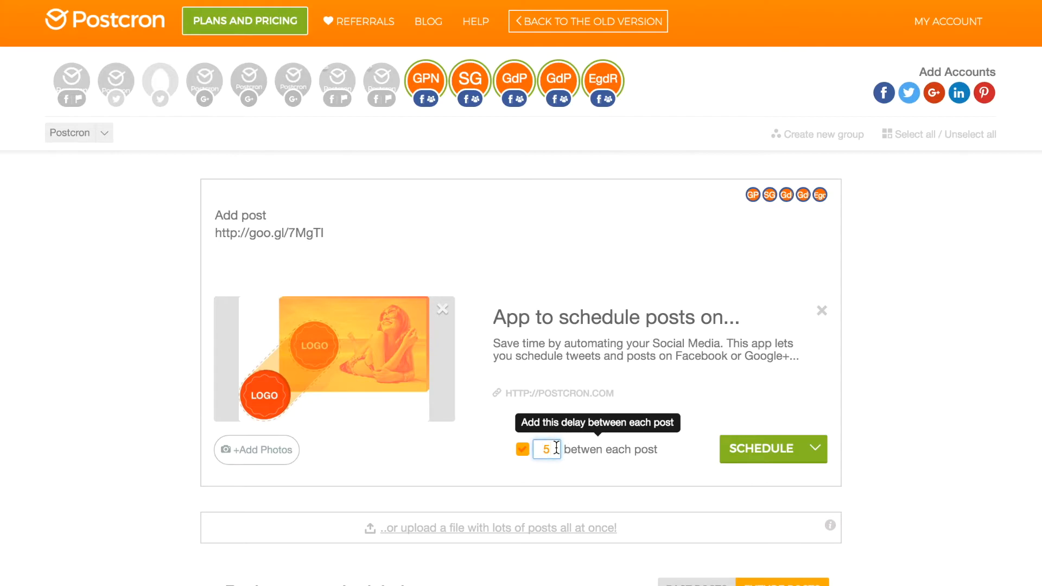
type("10")
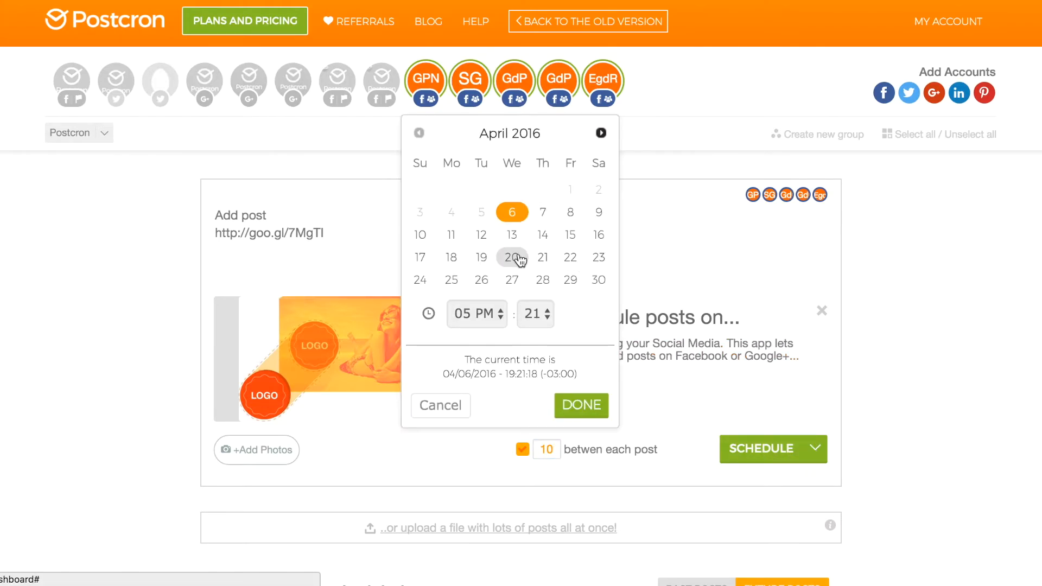
left_click(472, 314)
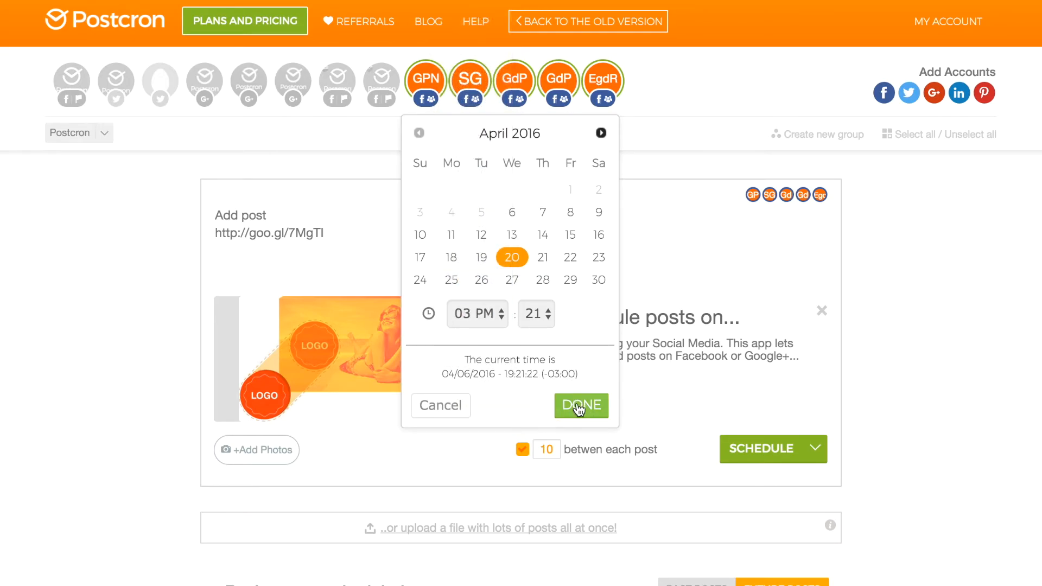
left_click(580, 406)
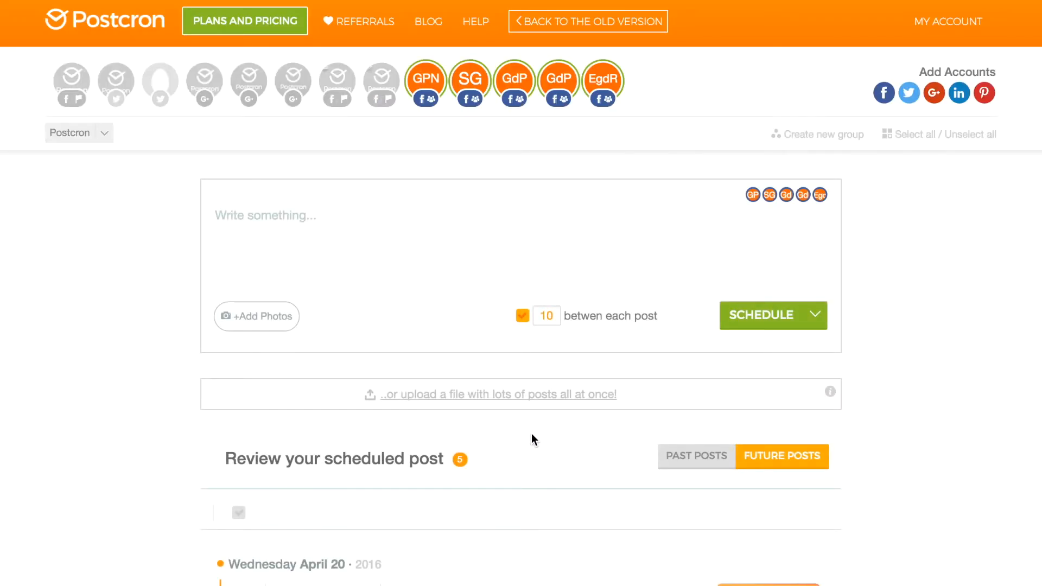
Step: Edit the first scheduled April 20 post so its message is only the link
scroll("down", 3)
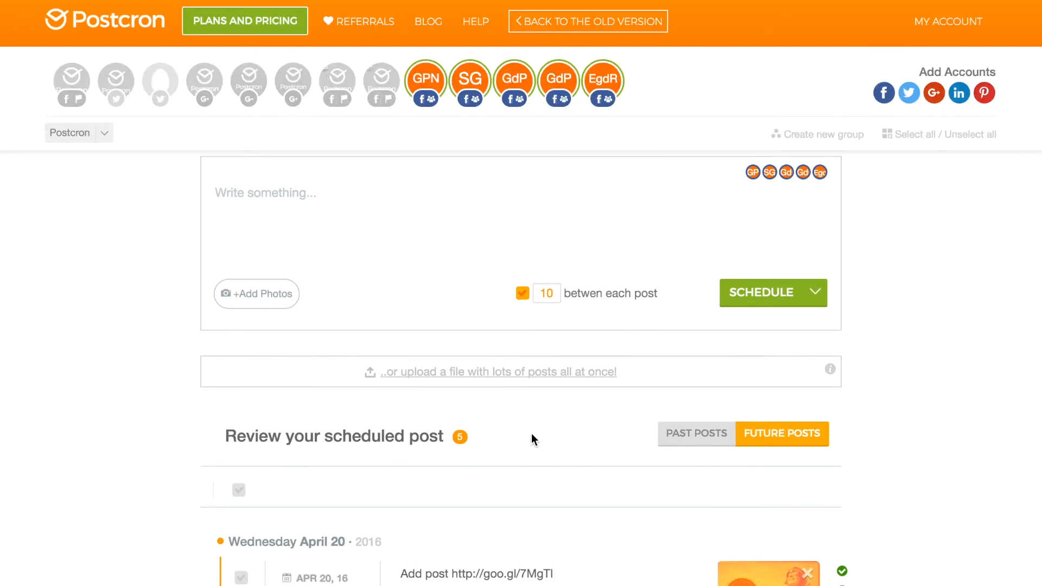
scroll("down", 3)
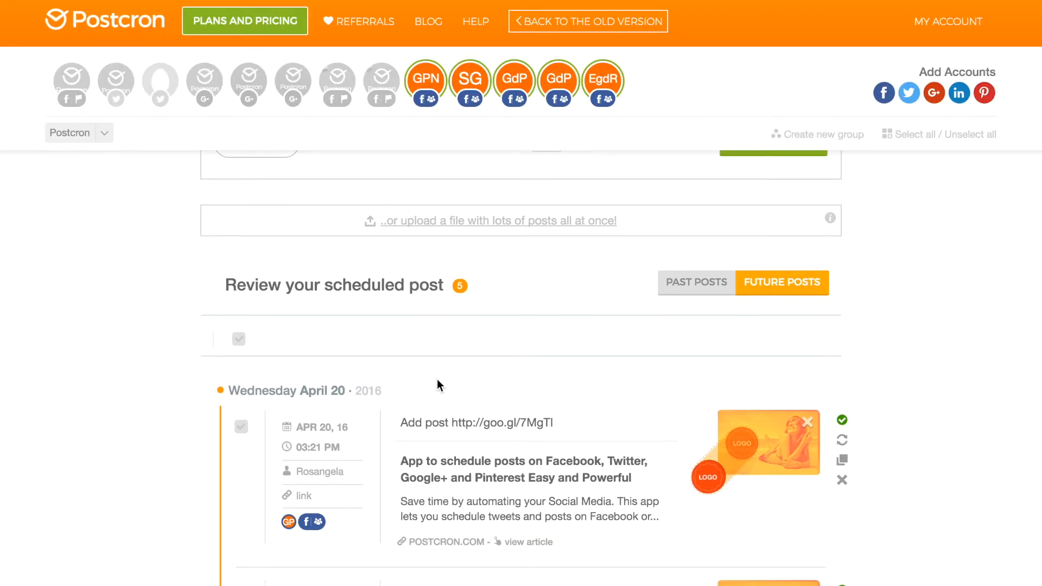
scroll("down", 3)
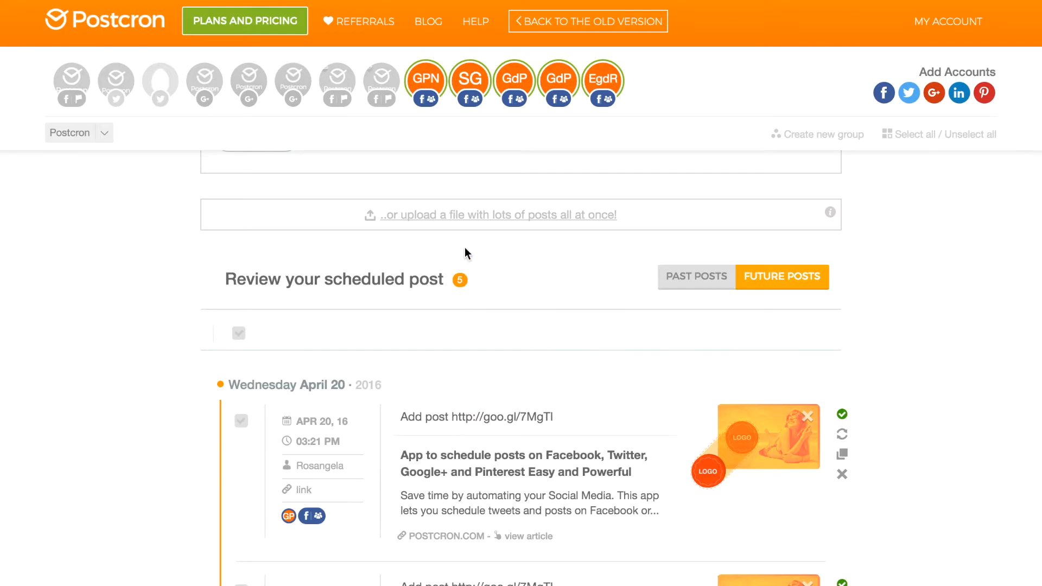
mouse_move(450, 258)
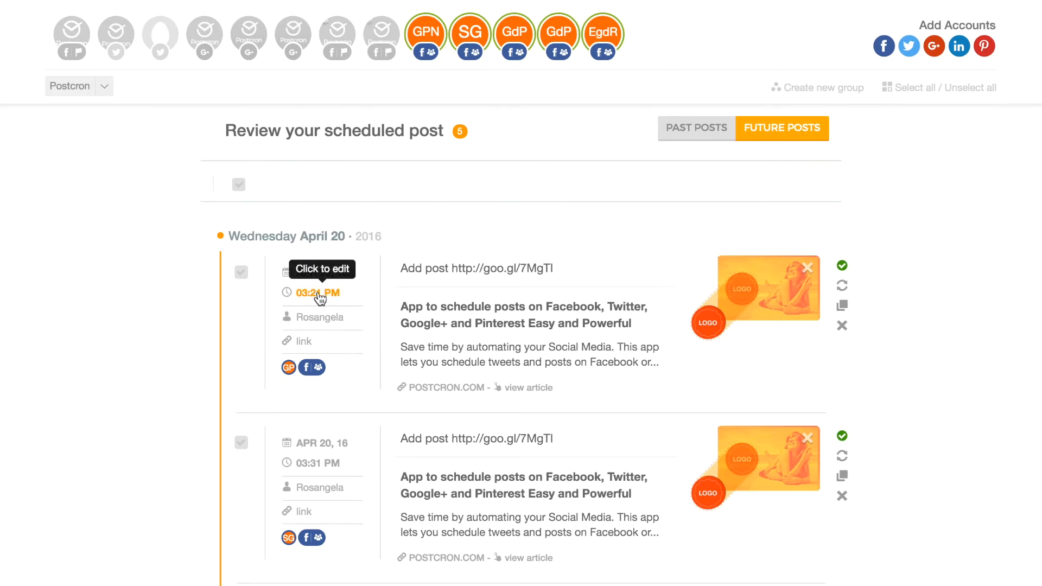
mouse_move(296, 479)
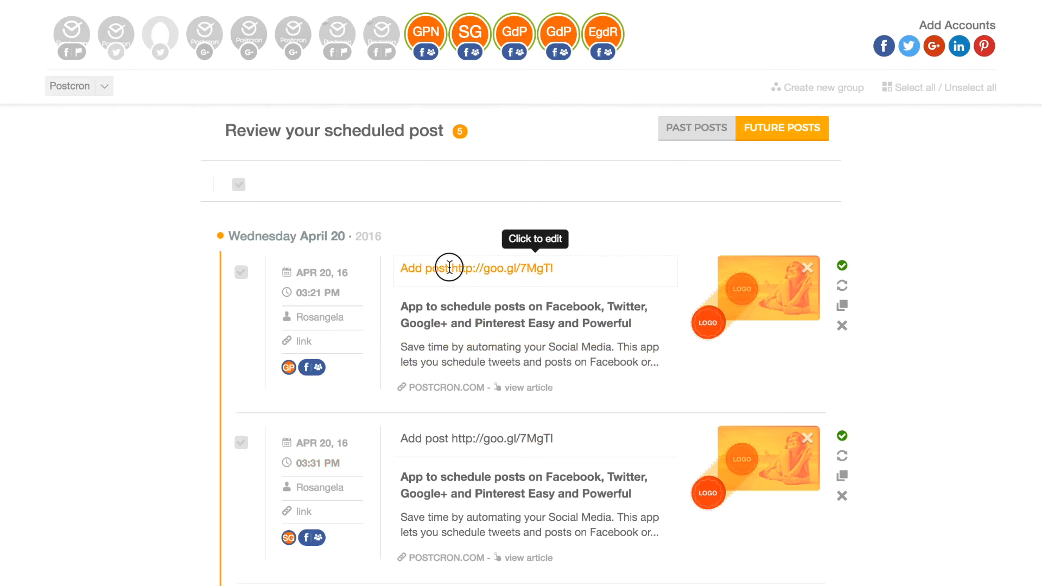
left_click(449, 267)
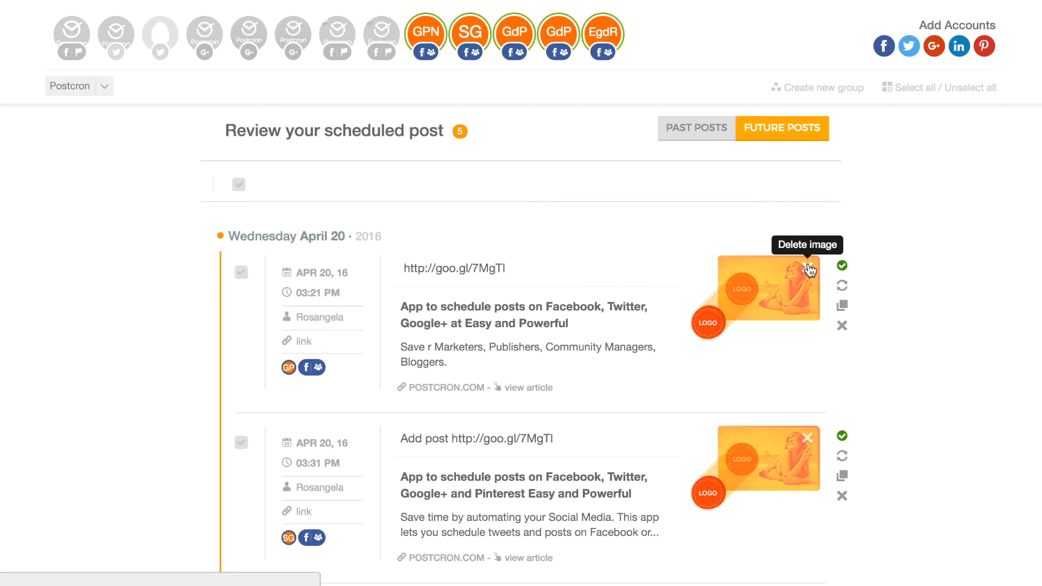
mouse_move(841, 326)
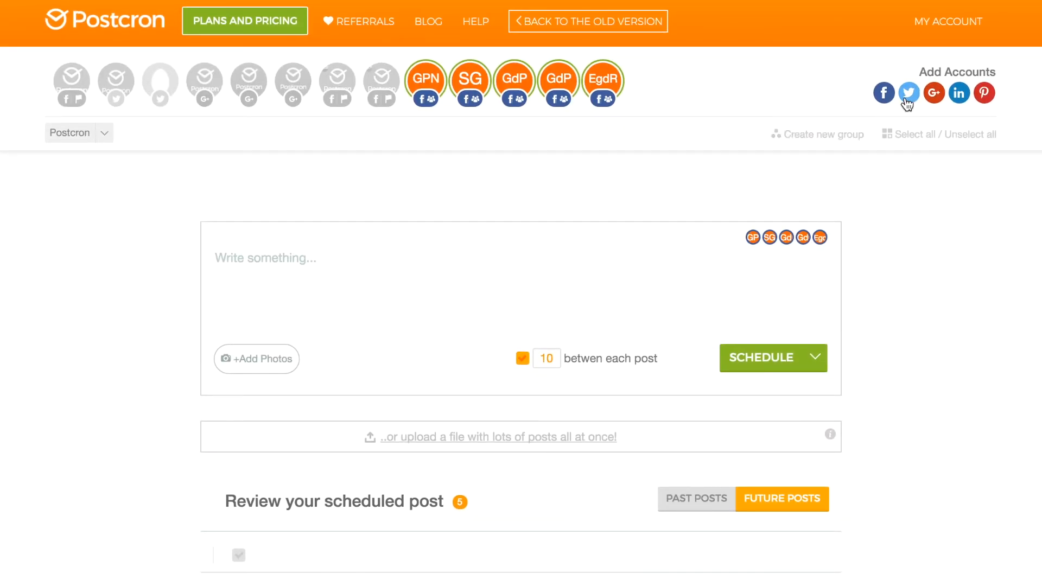
left_click(884, 92)
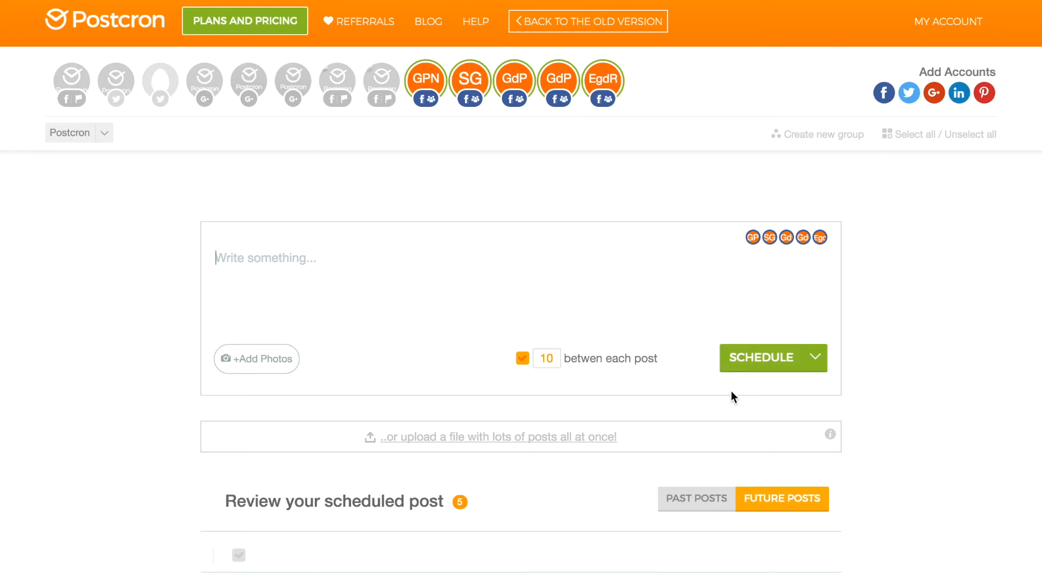
mouse_move(631, 396)
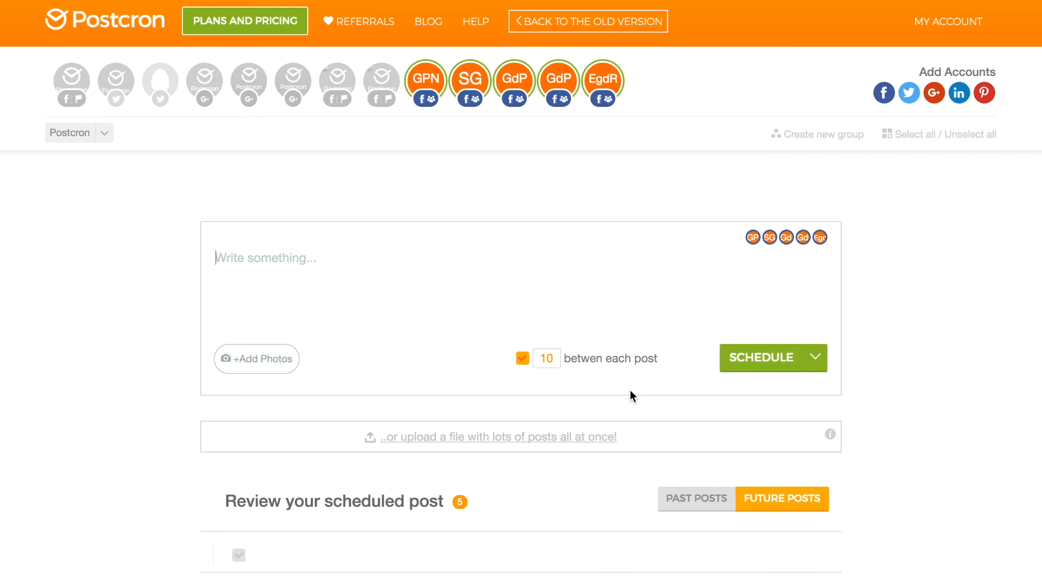
mouse_move(503, 445)
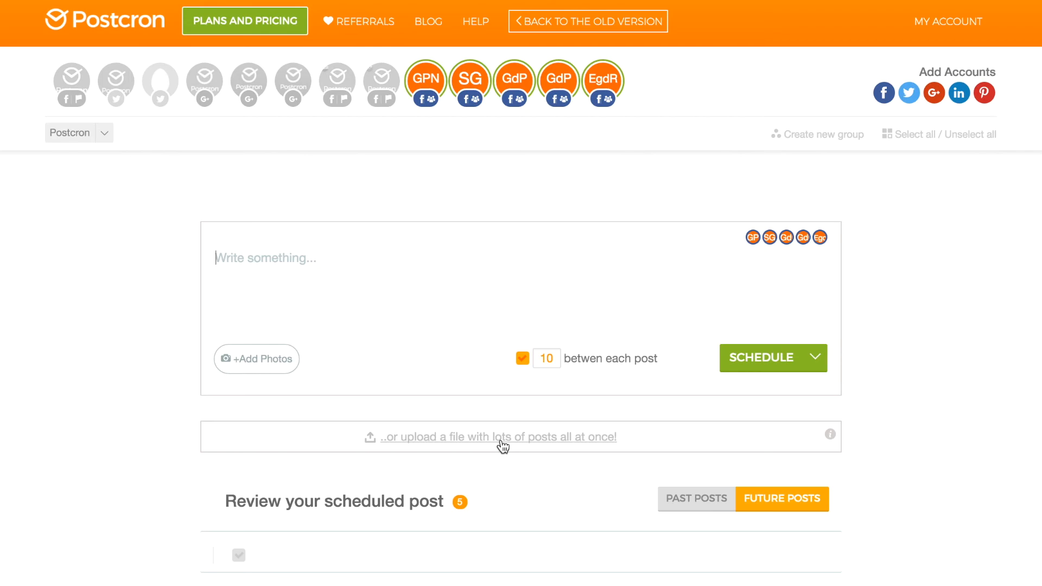
mouse_move(687, 449)
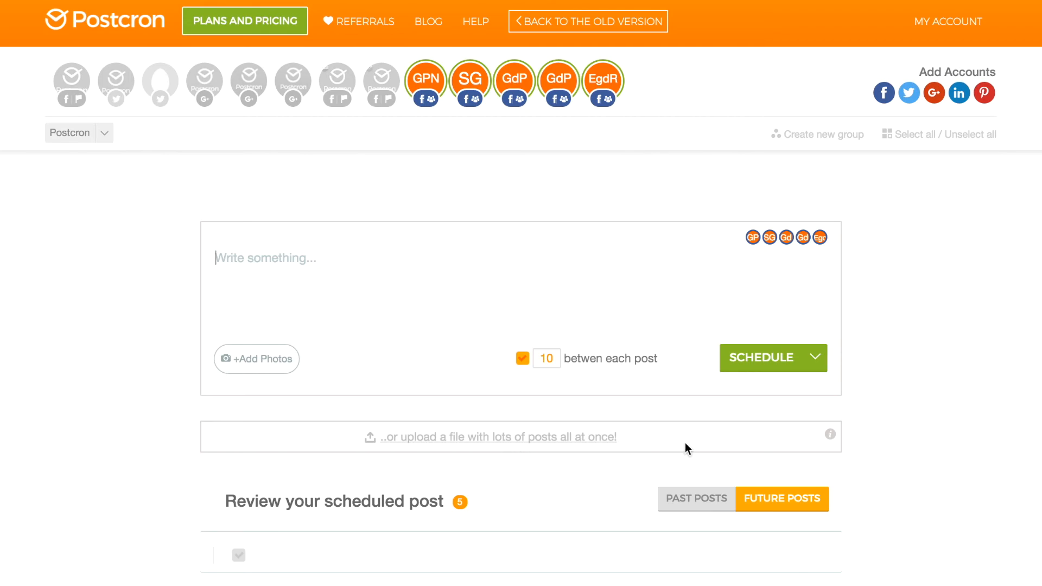